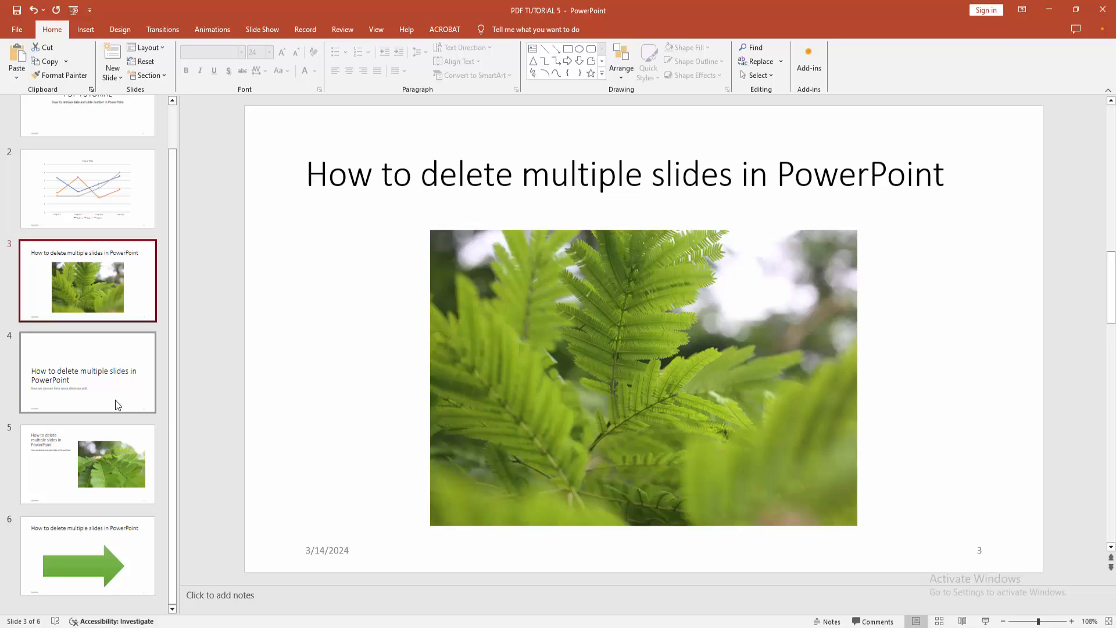
Browse slide 6, then display slide 2 with the line chart and its footer
left_click(88, 556)
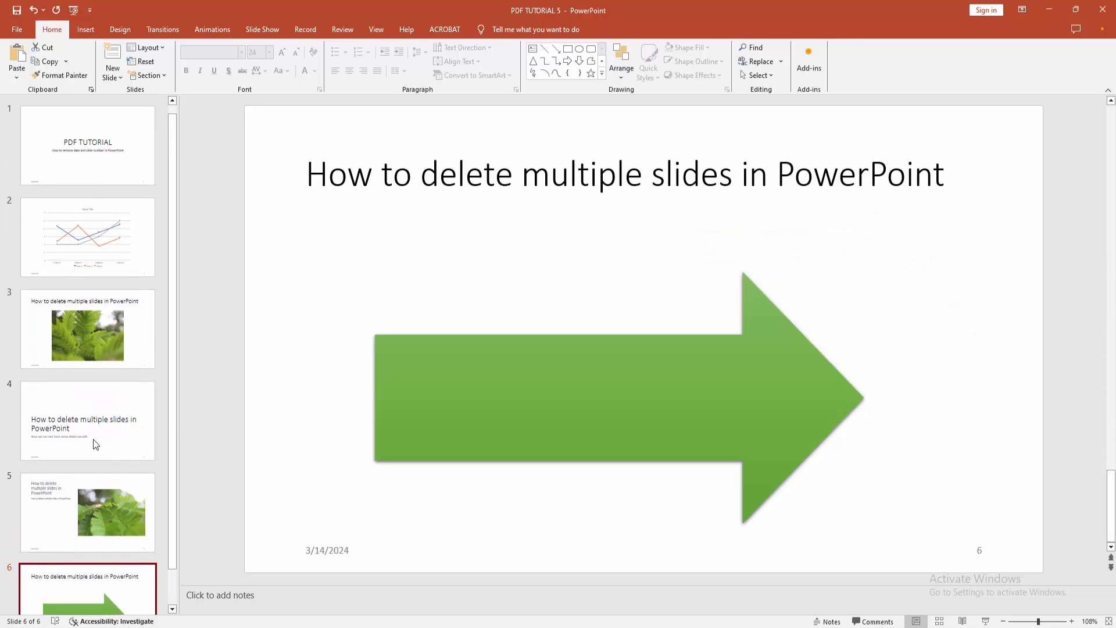
left_click(88, 236)
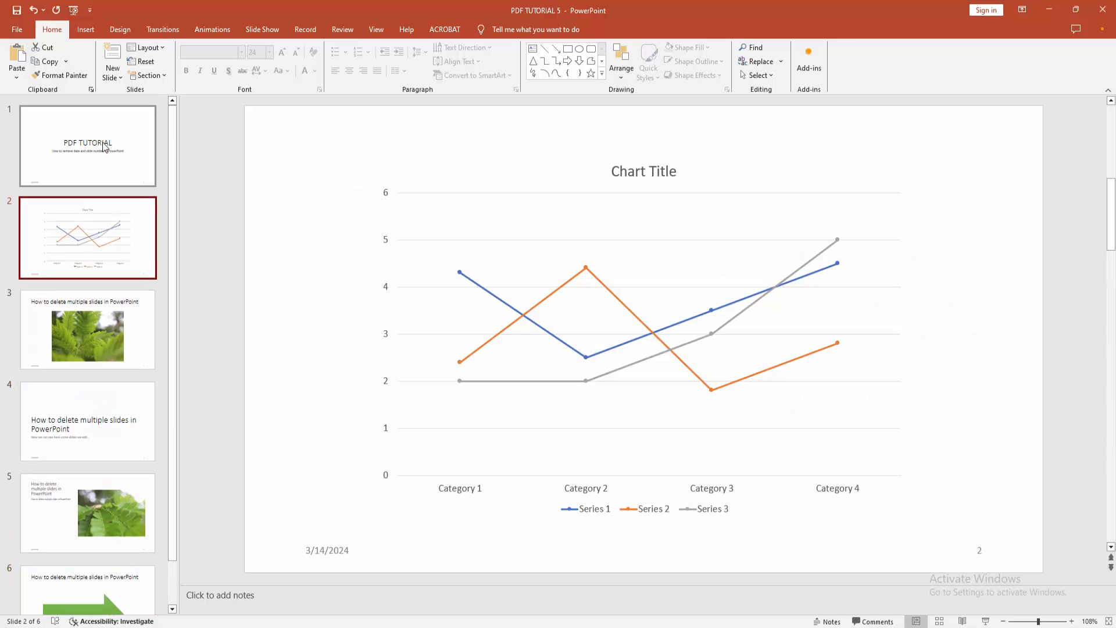
In Header & Footer, turn off Date and time and Slide number and apply to all slides
left_click(85, 29)
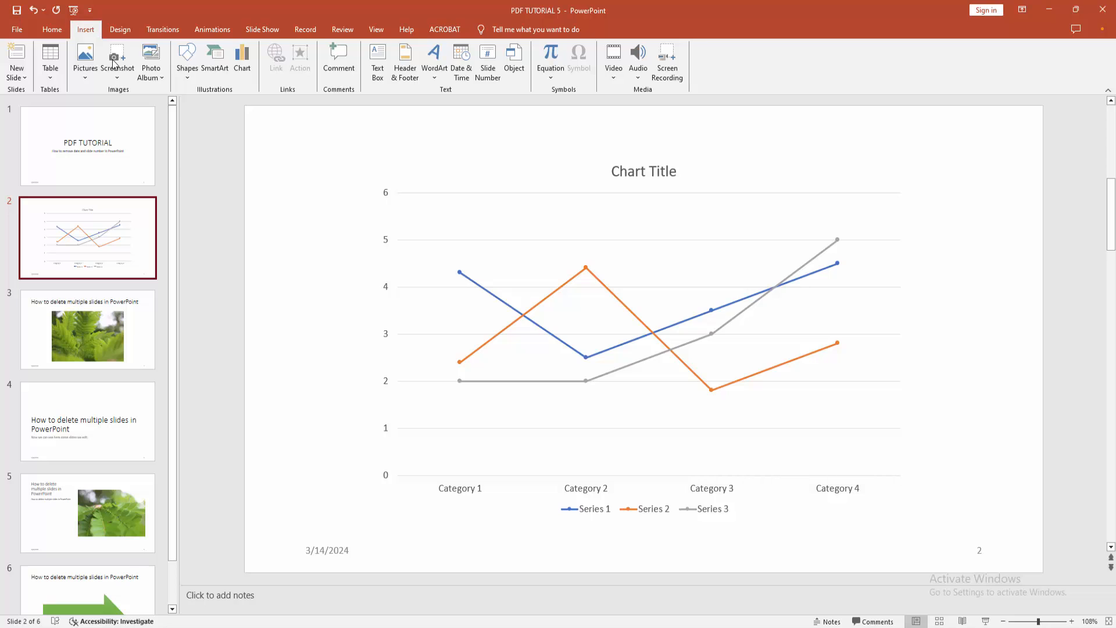
mouse_move(495, 87)
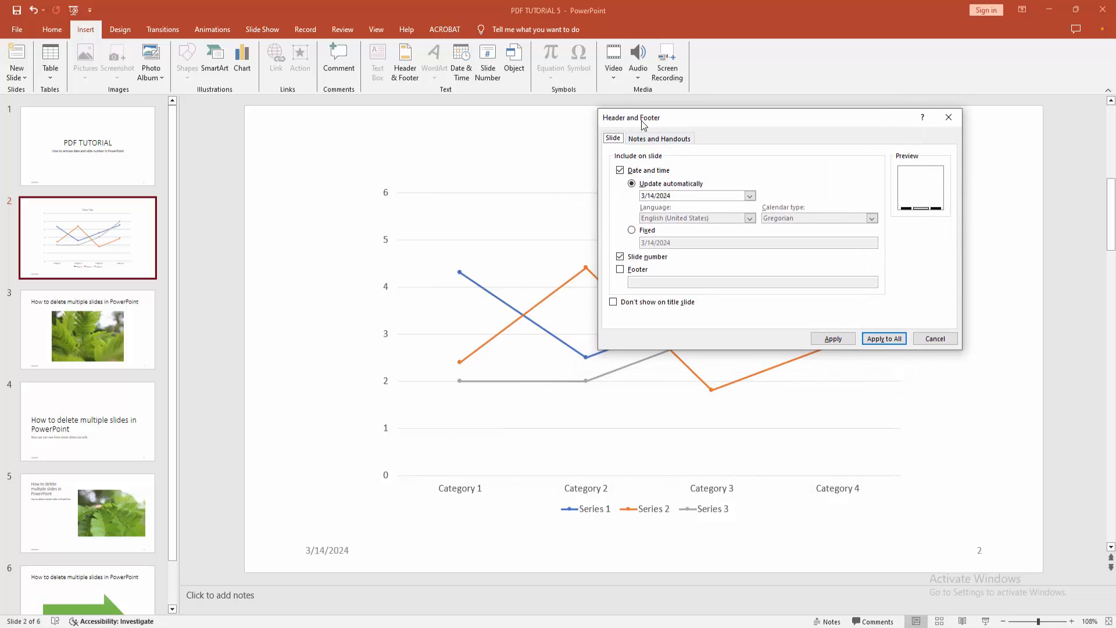
mouse_move(670, 126)
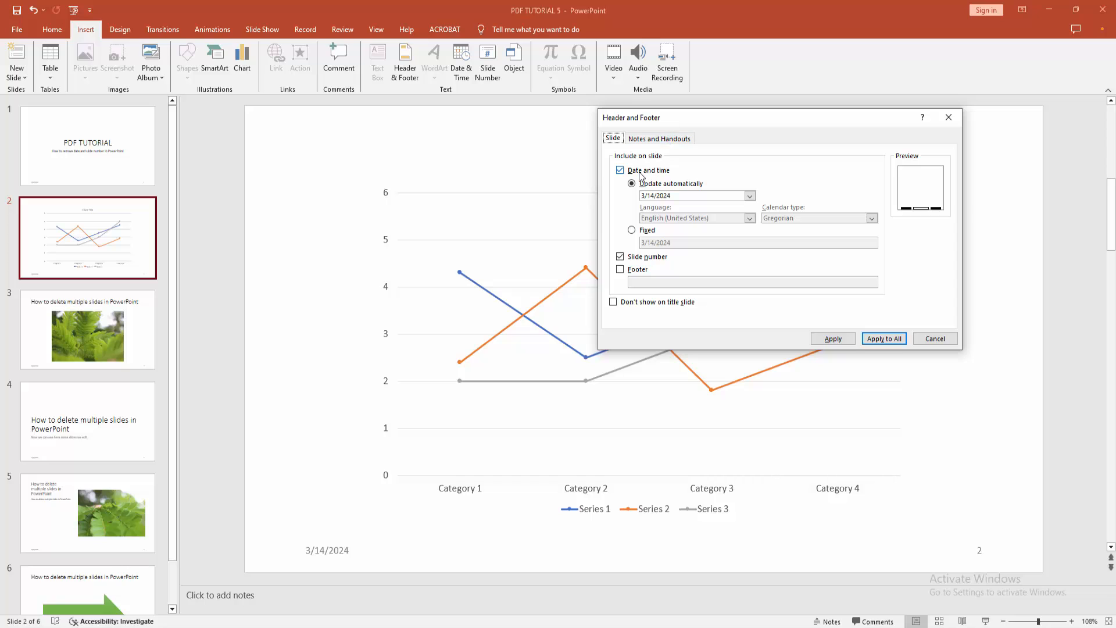
left_click(620, 169)
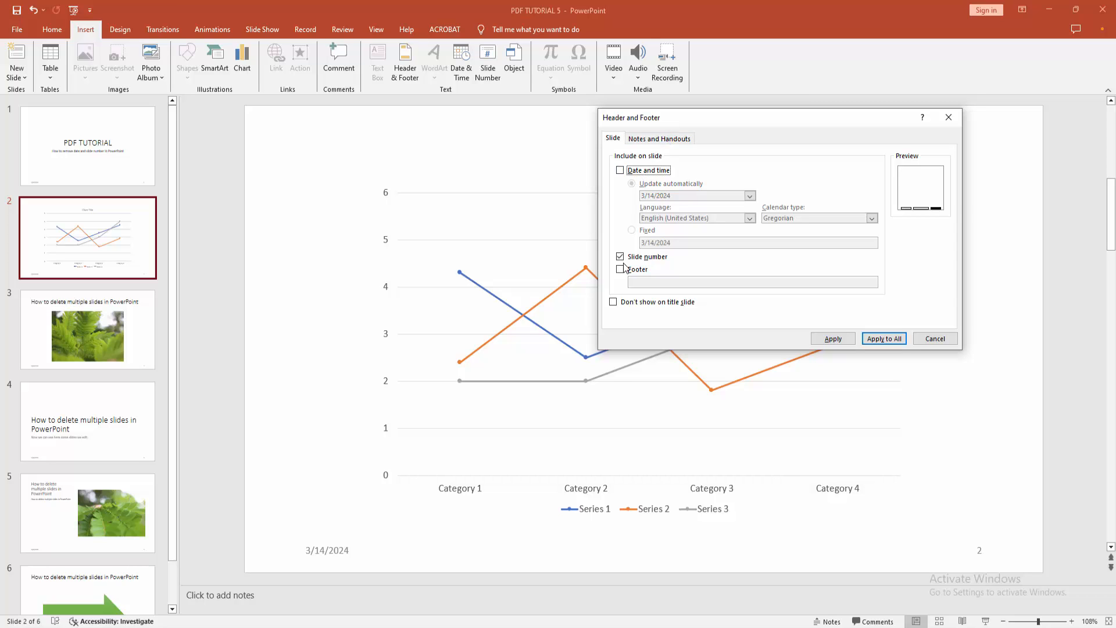
left_click(619, 256)
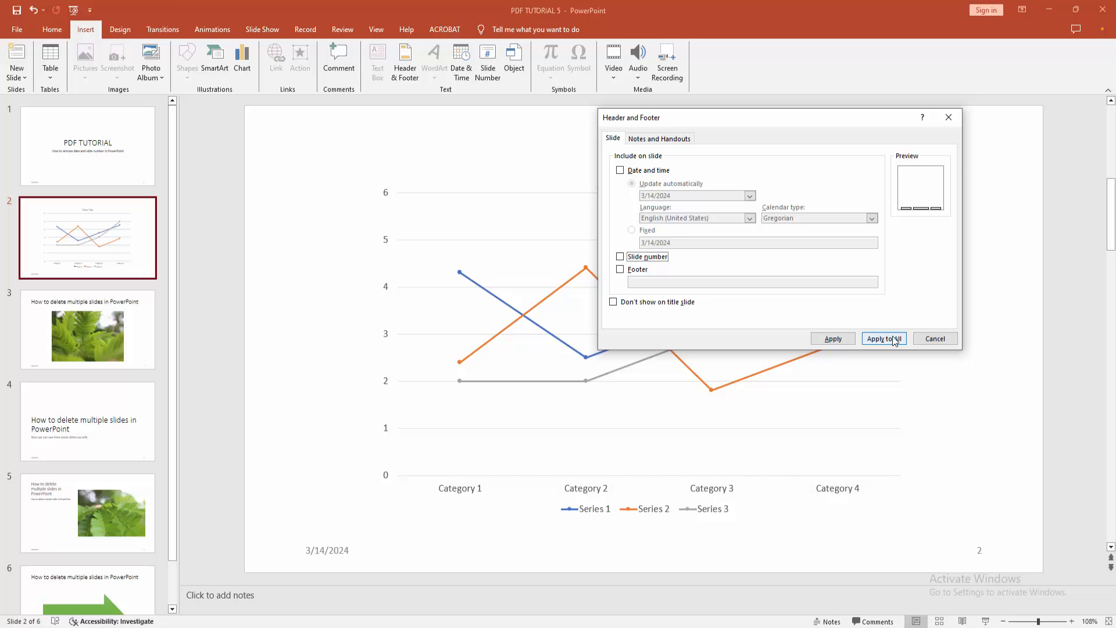
left_click(884, 338)
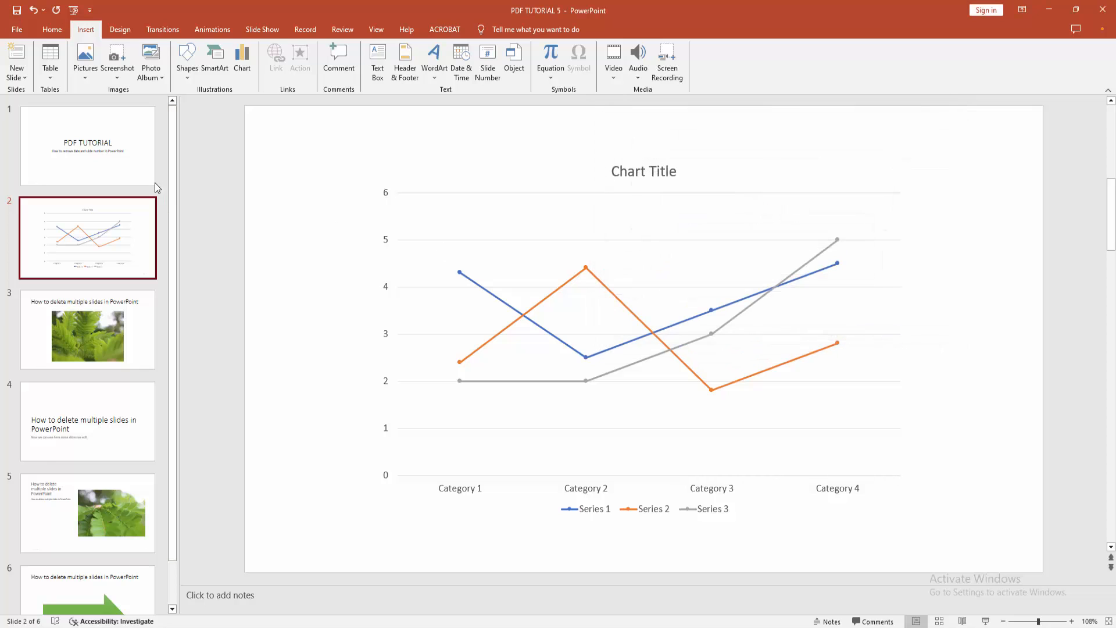
Confirm slide 4 has no footer, then return to the PDF TUTORIAL title slide on Home
left_click(88, 420)
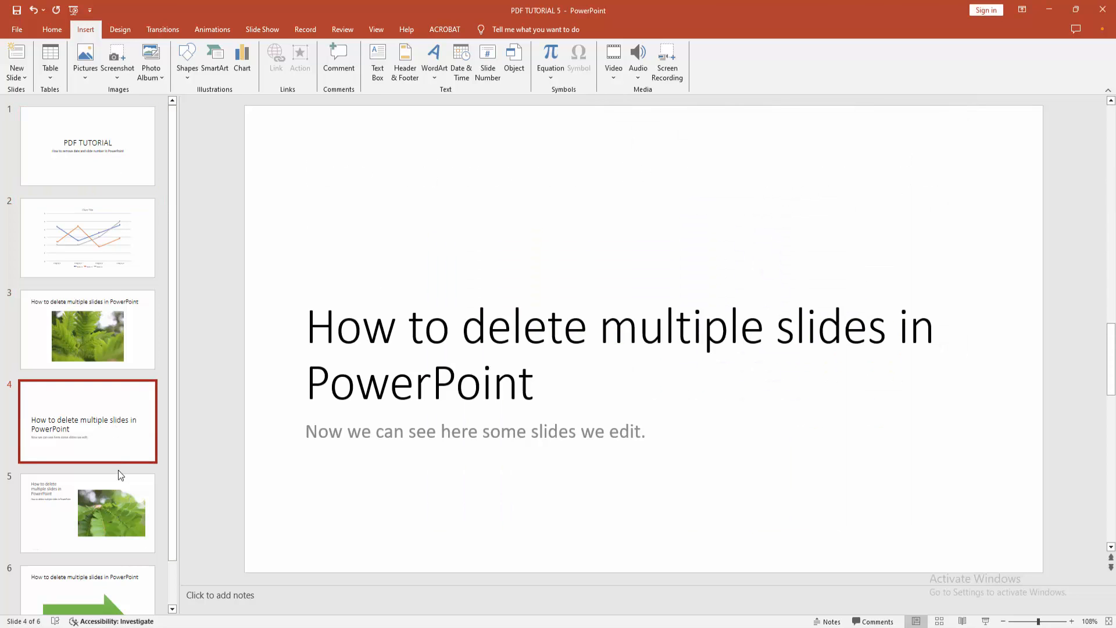
scroll("down", 3)
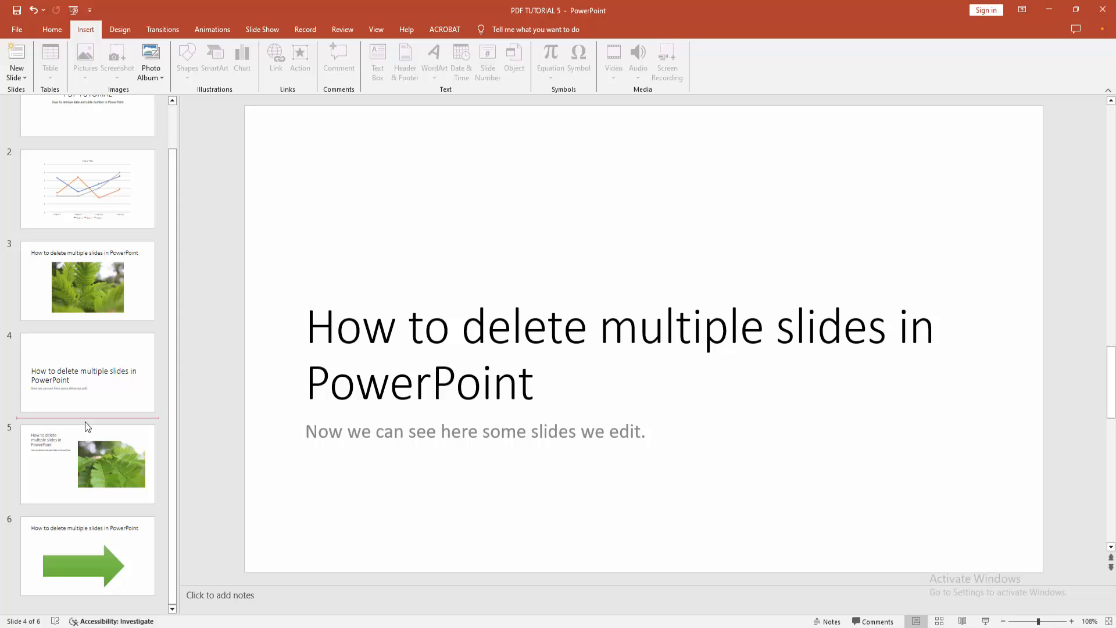
left_click(87, 147)
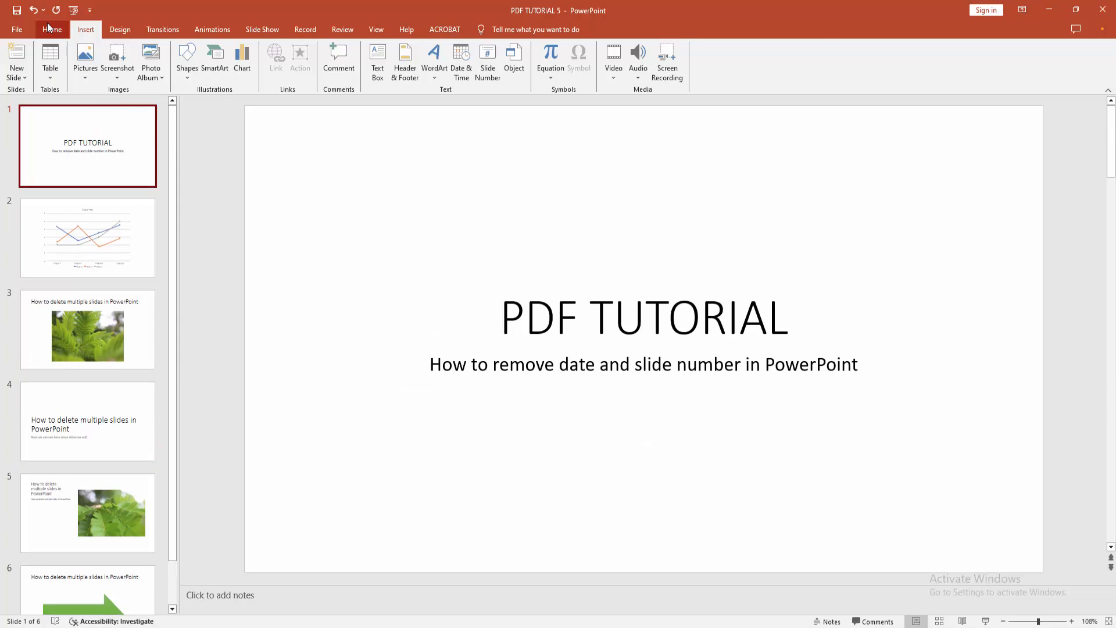
left_click(52, 29)
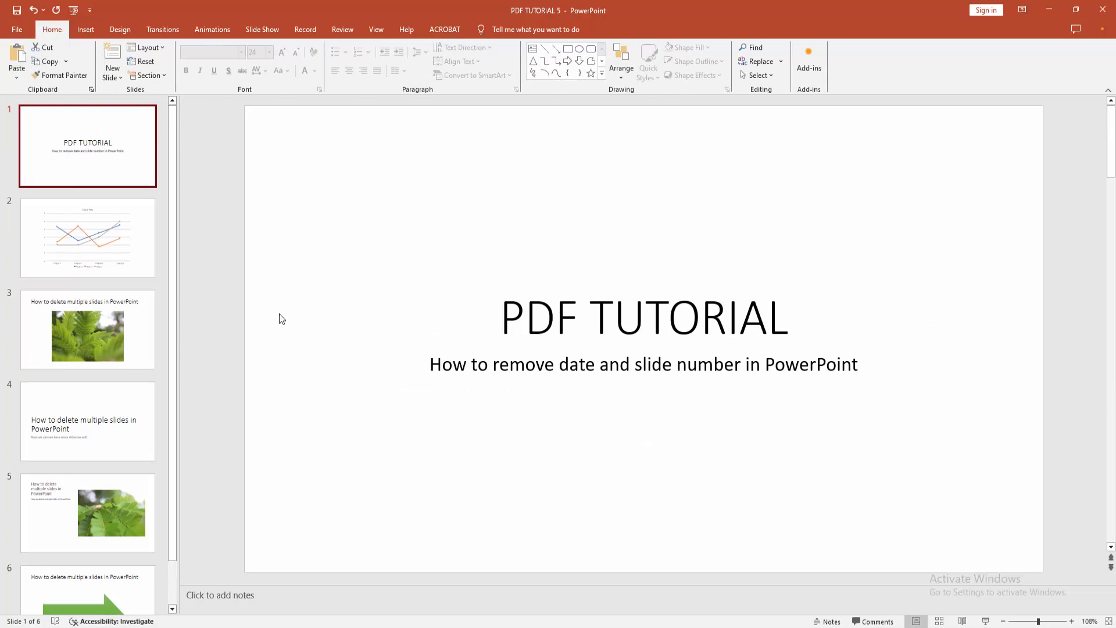